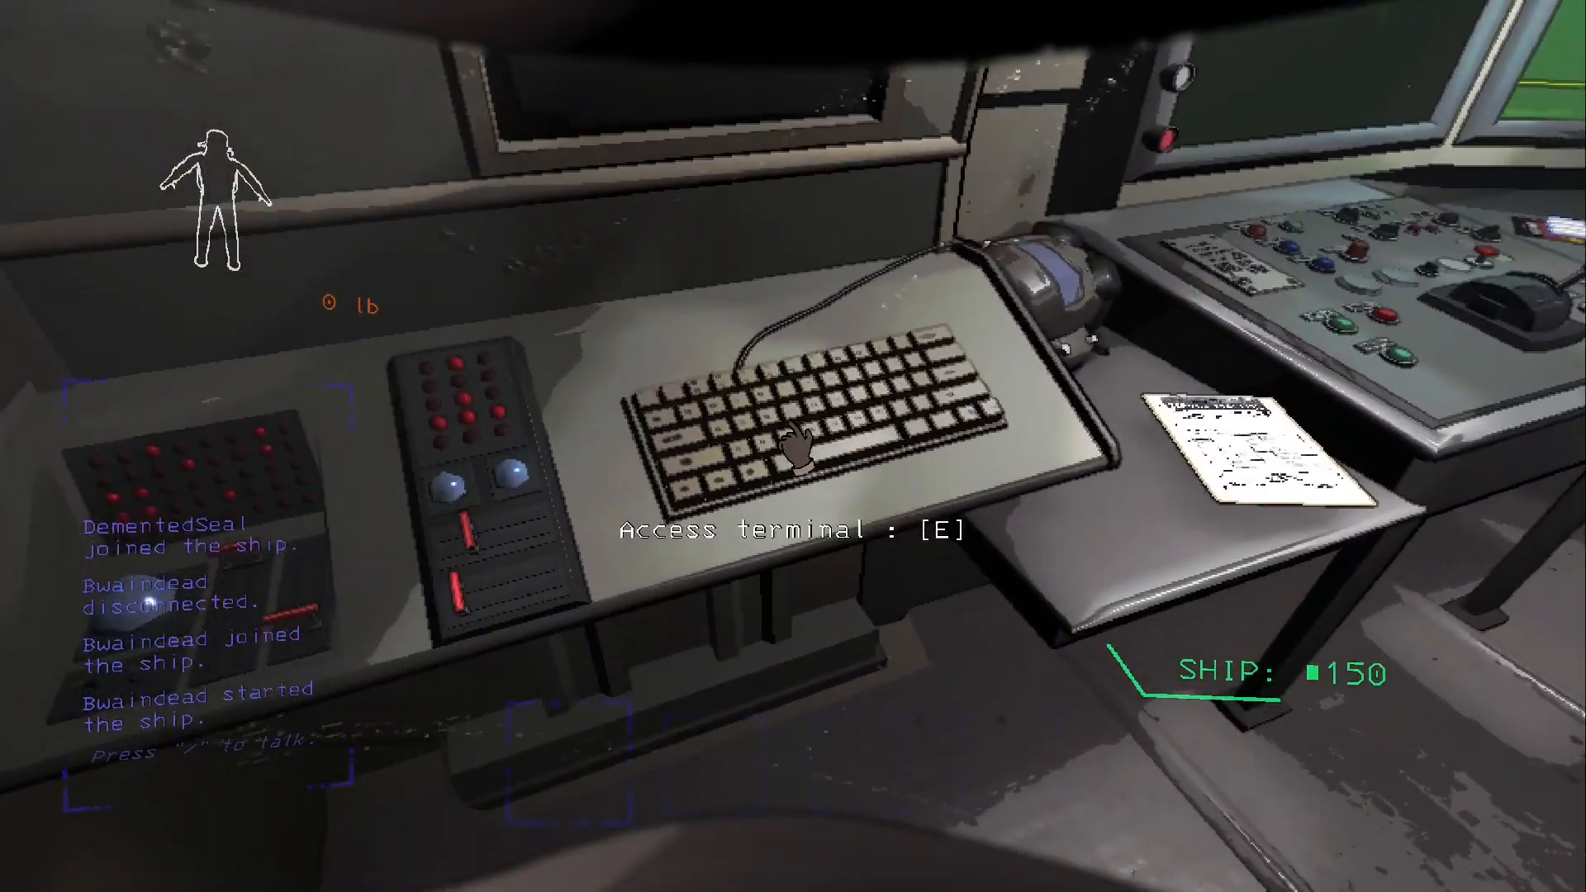
Access the ship terminal at the keyboard to show its main command list
{"action": "key", "text": "e"}
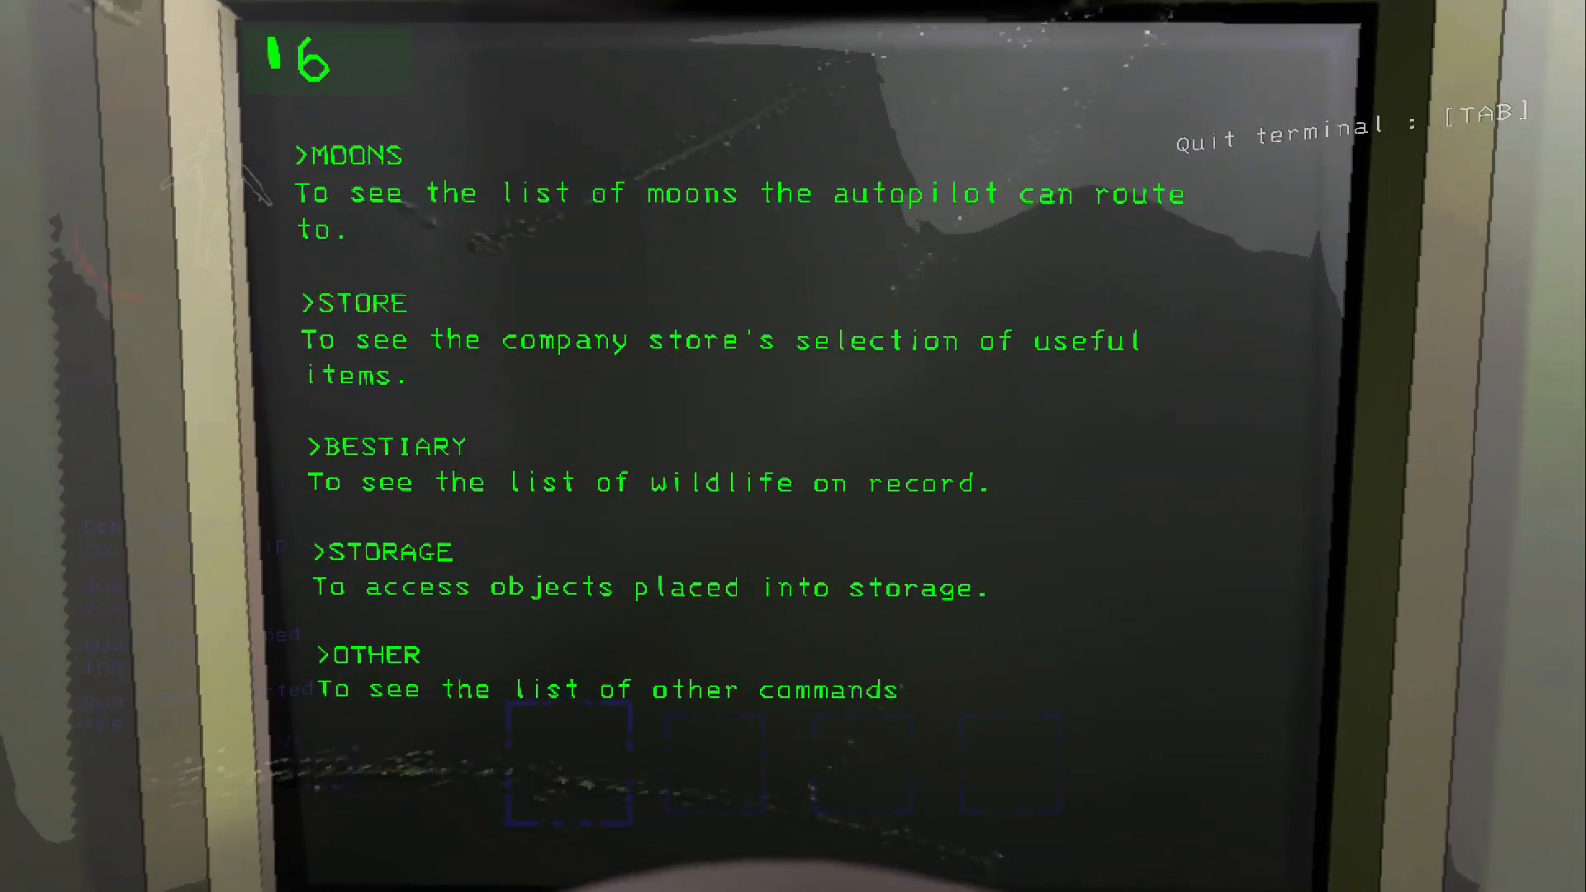
{"action": "key", "text": "Tab"}
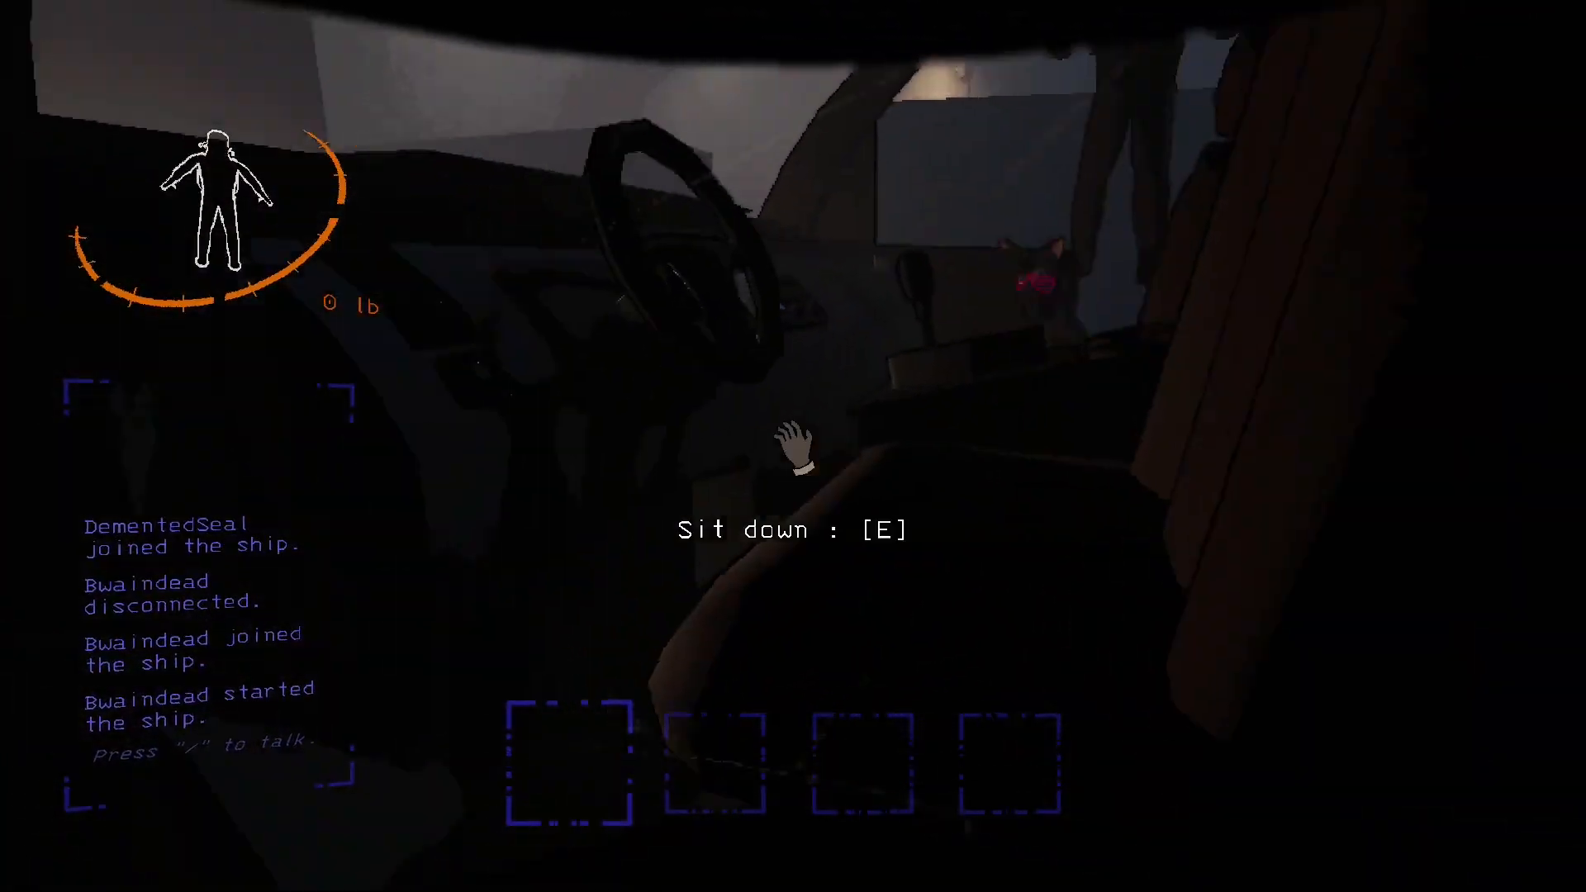
Sit in the cruiser's driver seat, lift the ignition's glass cover and try starting the engine
{"action": "key", "text": "e"}
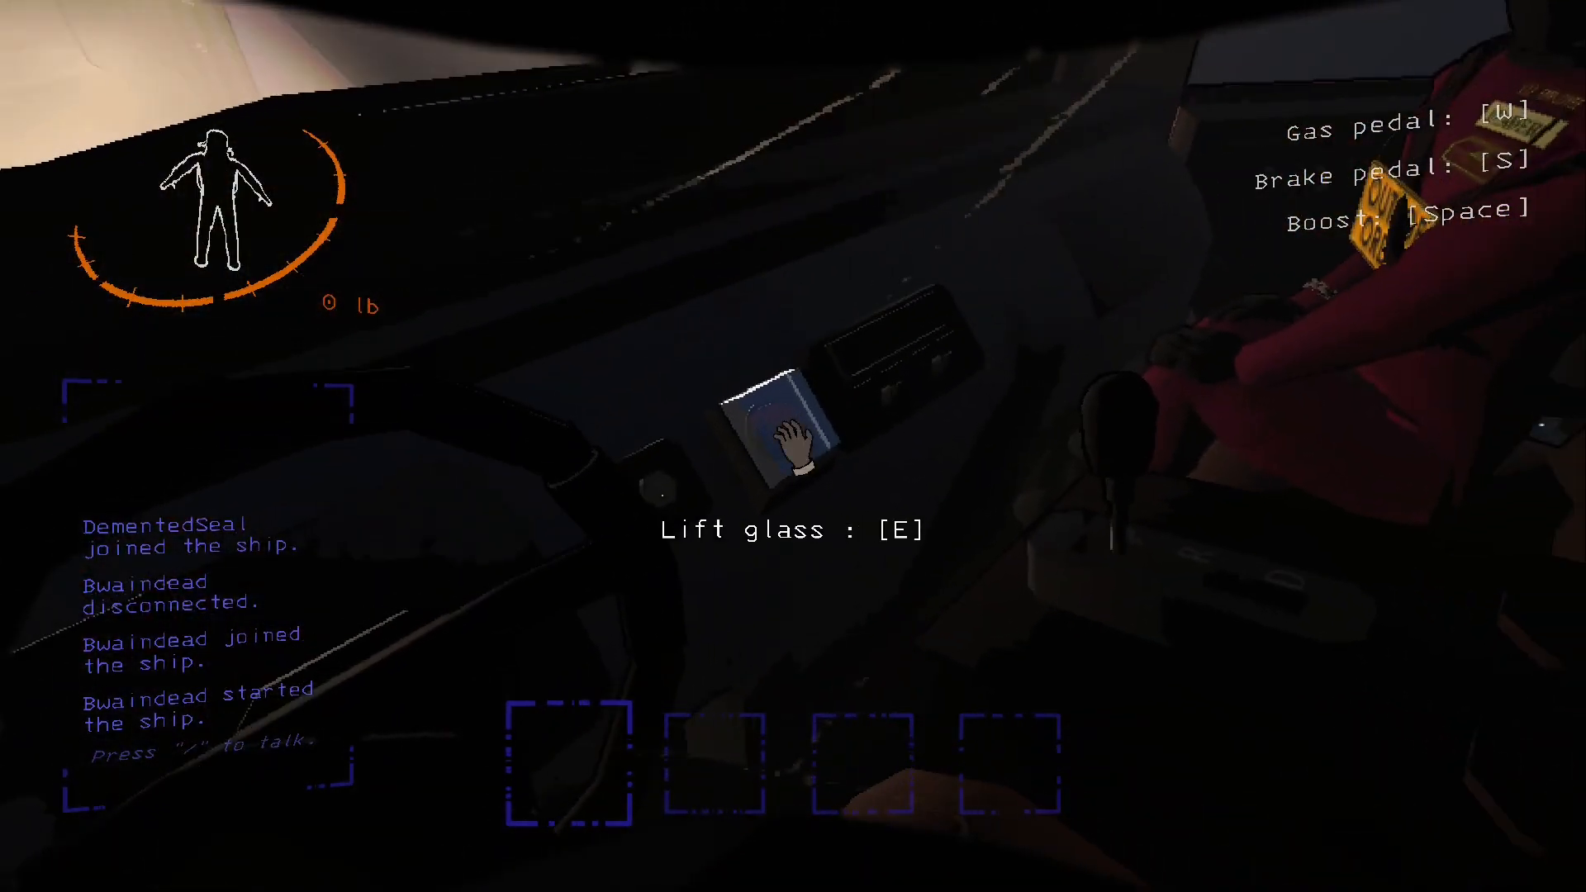
{"action": "key", "text": "e"}
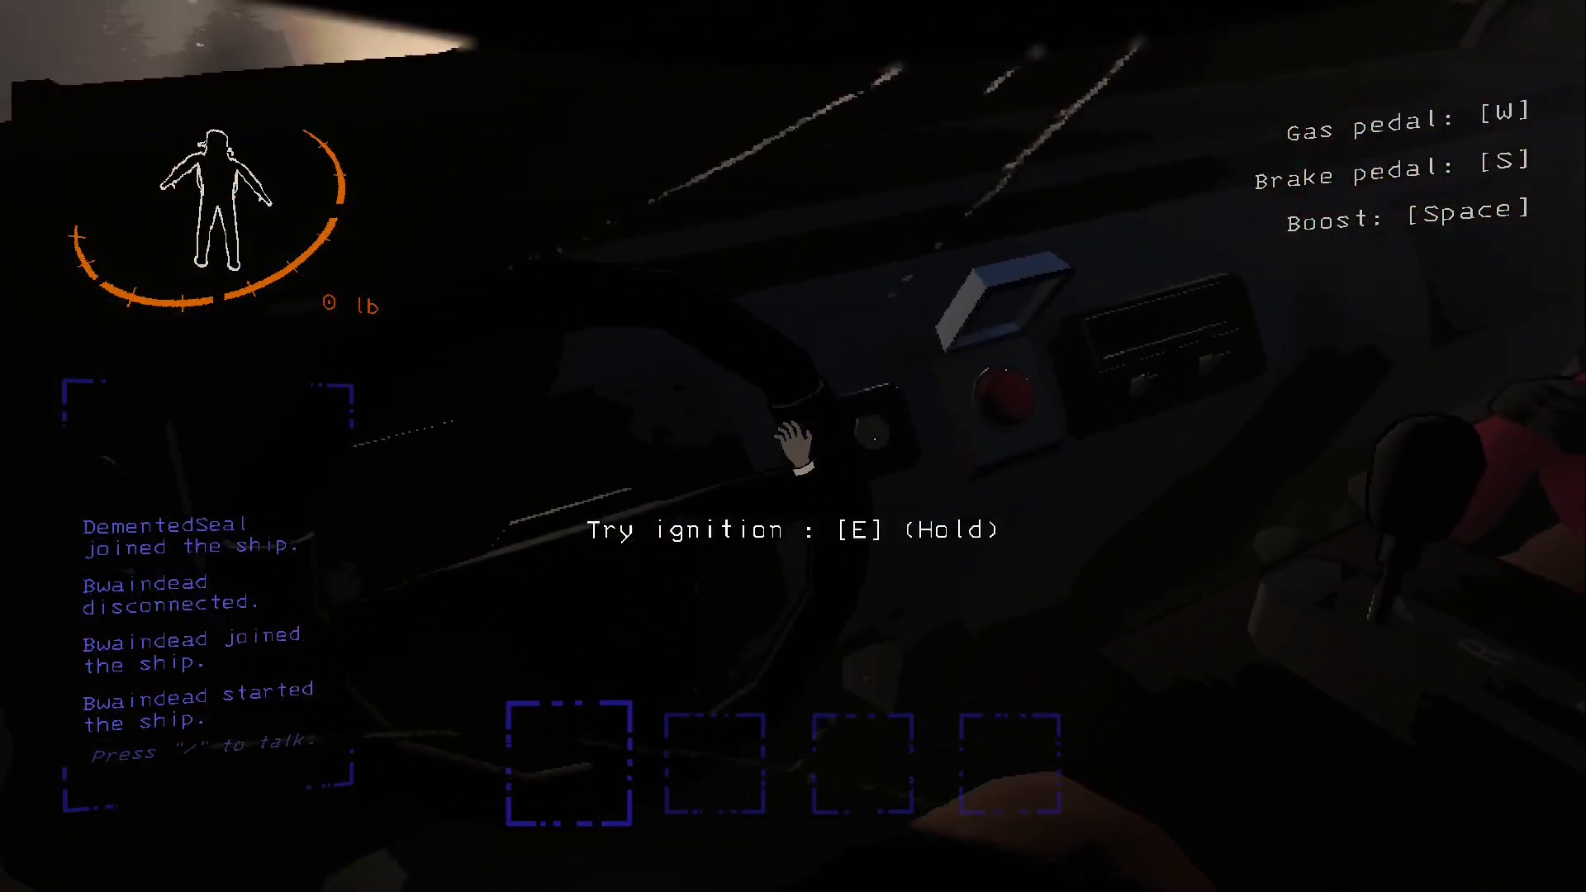
{"action": "key", "text": "e"}
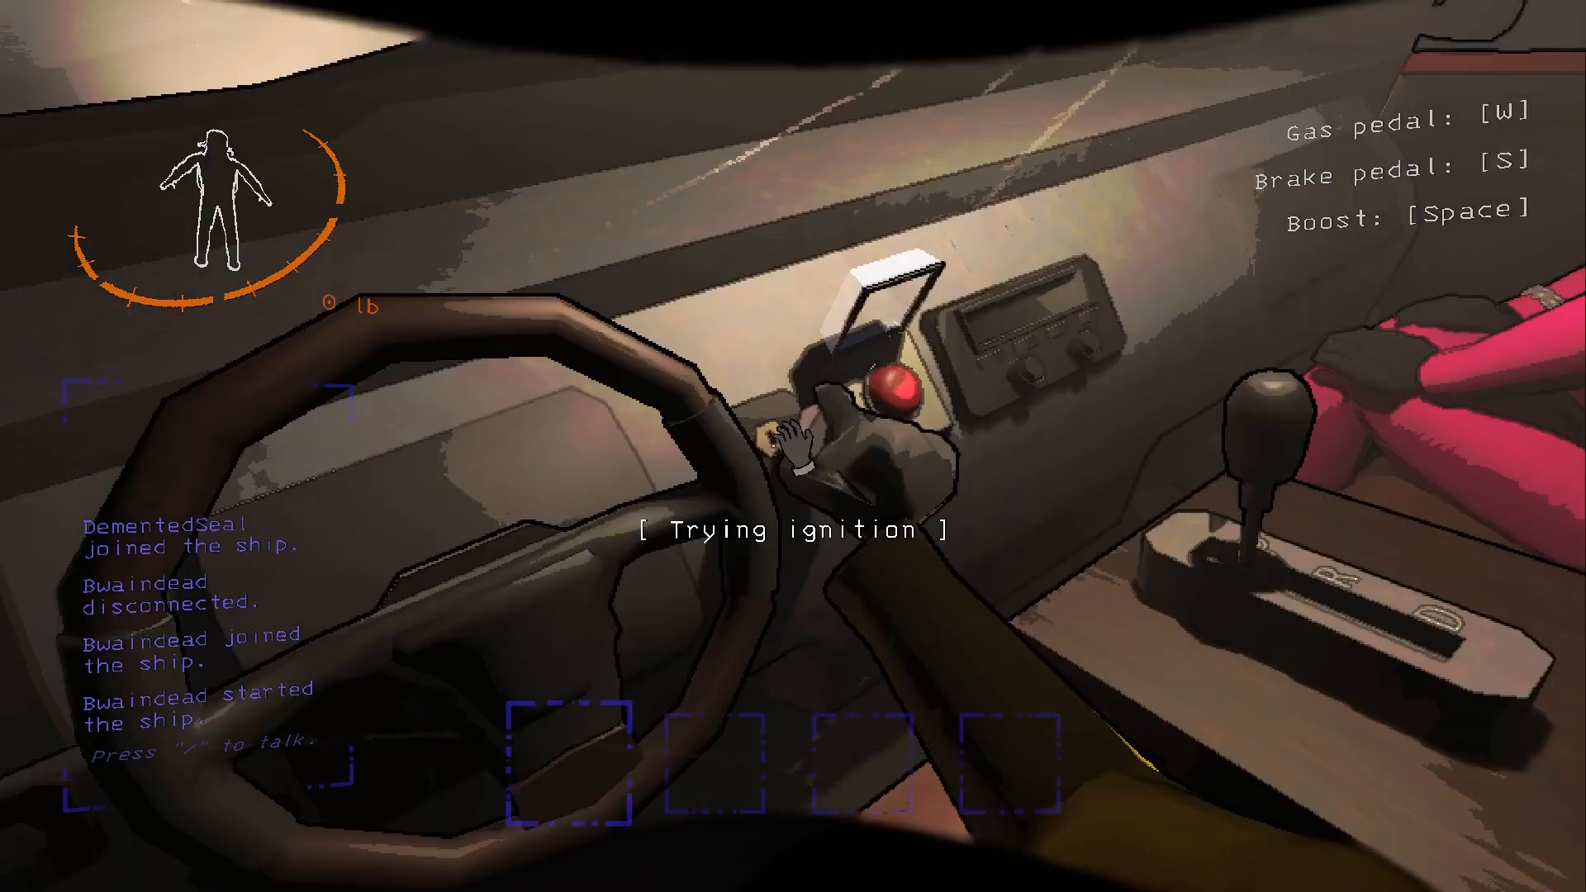